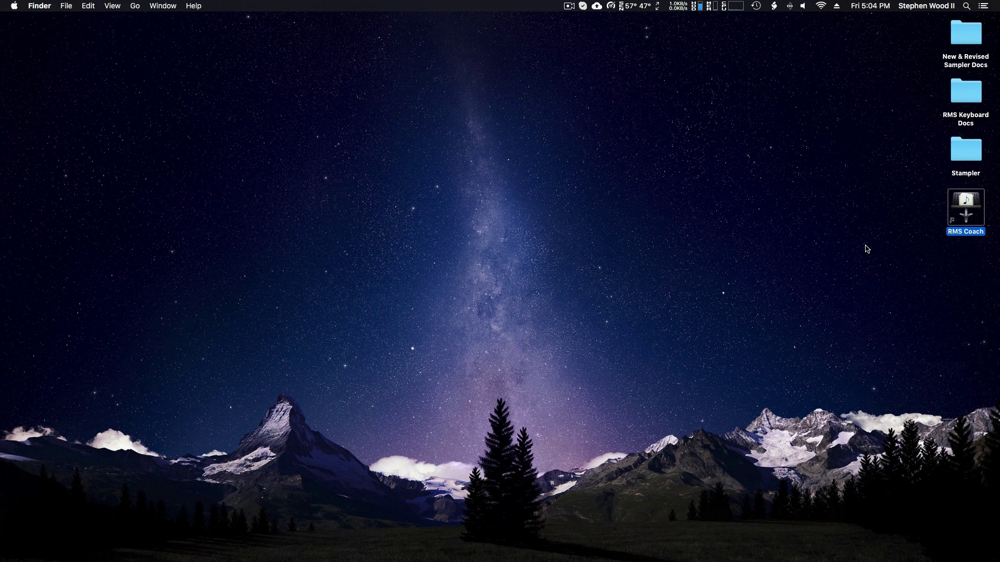
- Launch RMS Coach from the desktop icon and let the Oklahoma show load
double_click(965, 207)
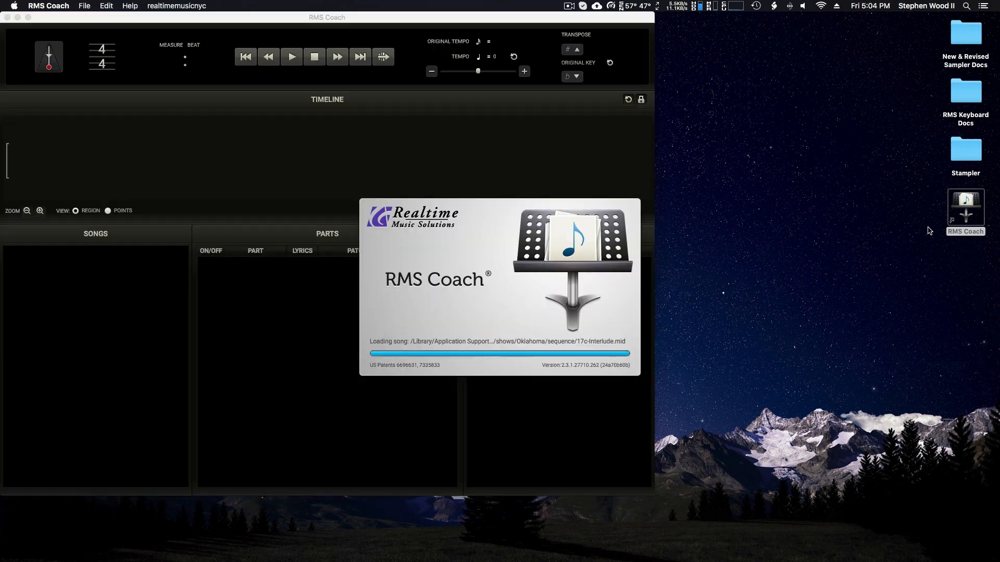
mouse_move(866, 261)
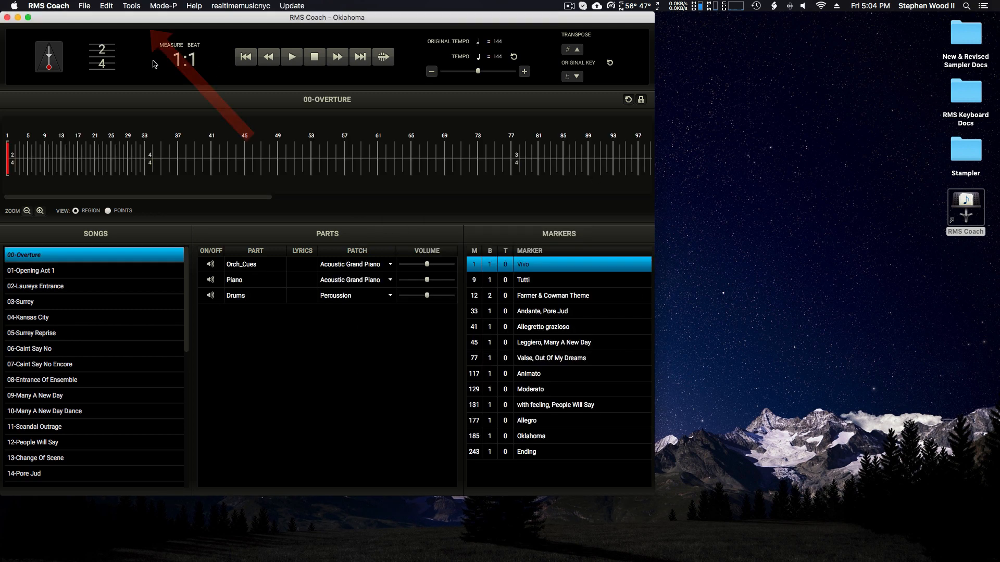
- Open Windows > Live Share to list the three rehearsal collaborators
left_click(131, 6)
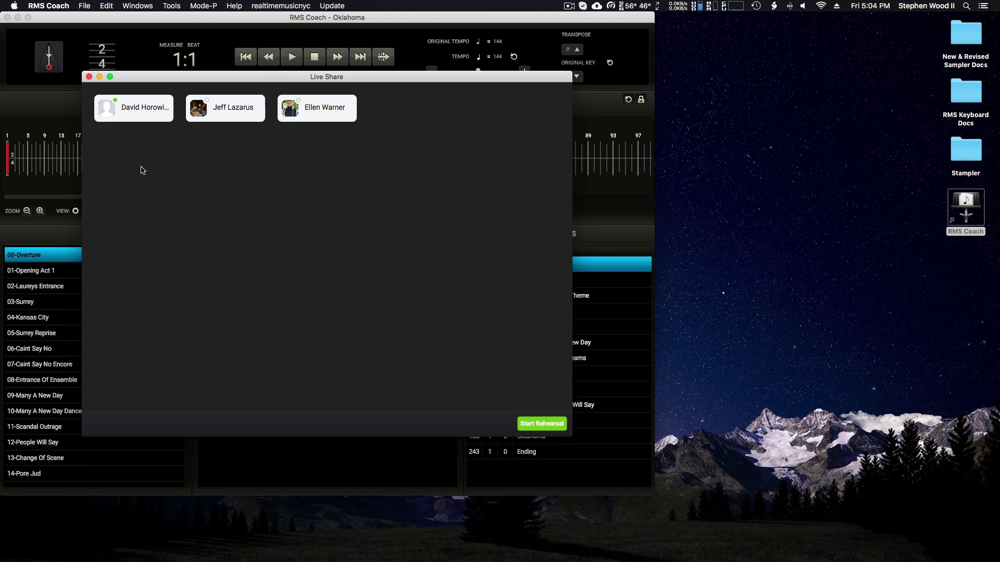
mouse_move(117, 108)
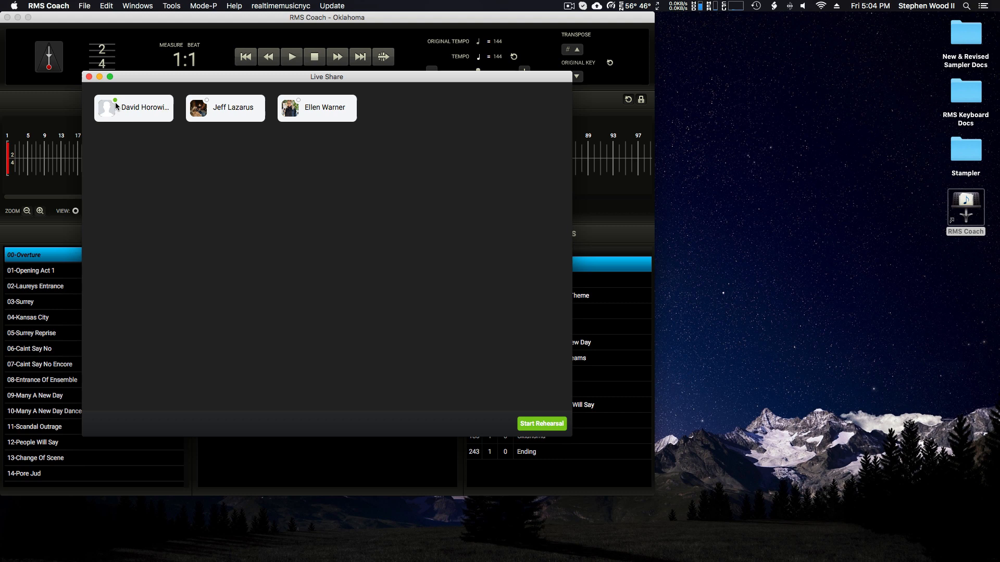
mouse_move(302, 107)
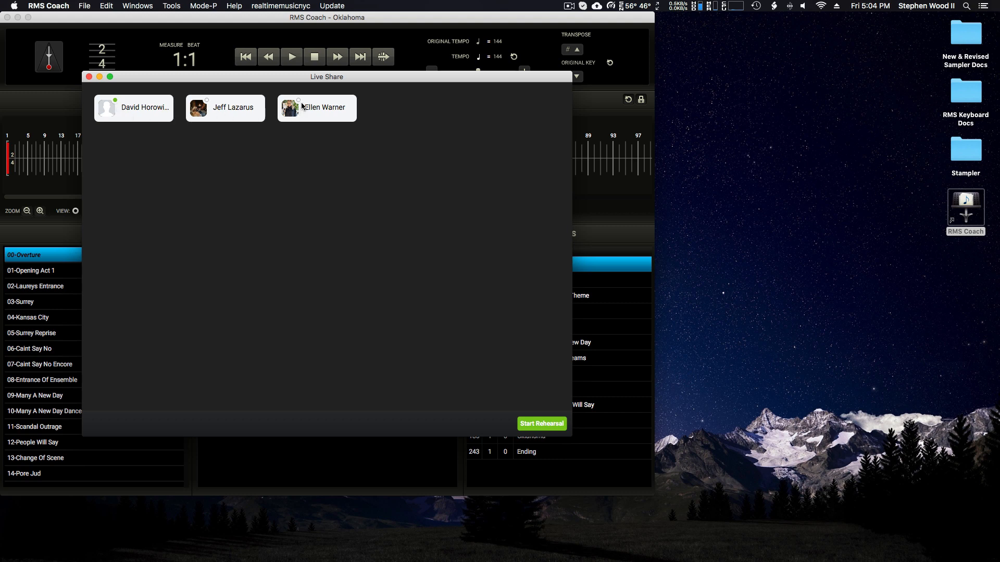
mouse_move(136, 115)
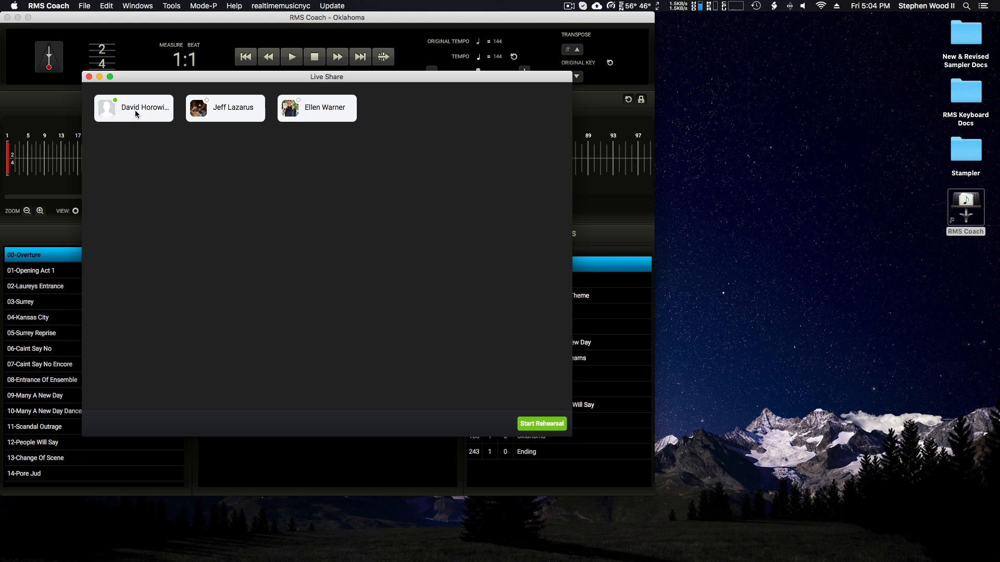
mouse_move(139, 117)
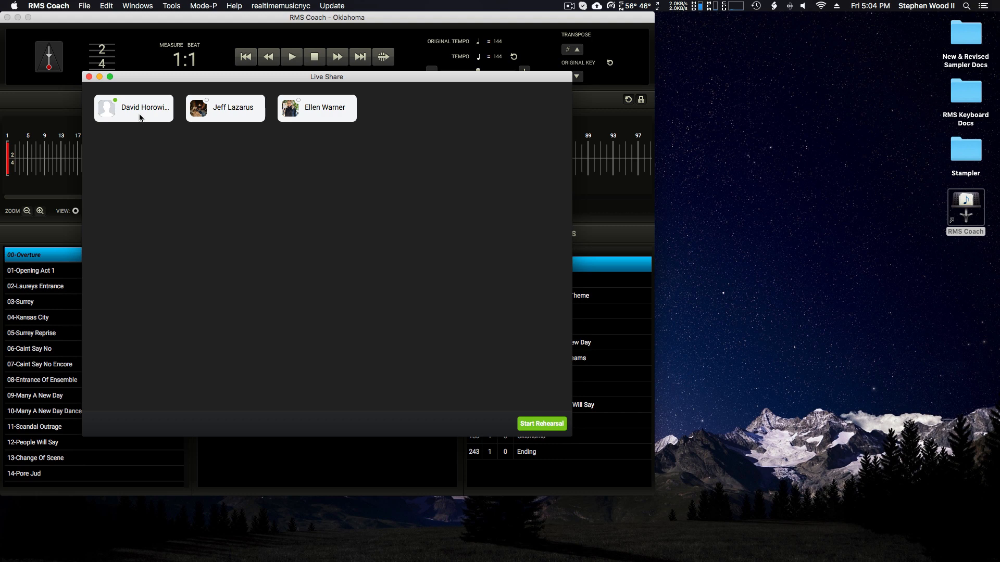
left_click(540, 424)
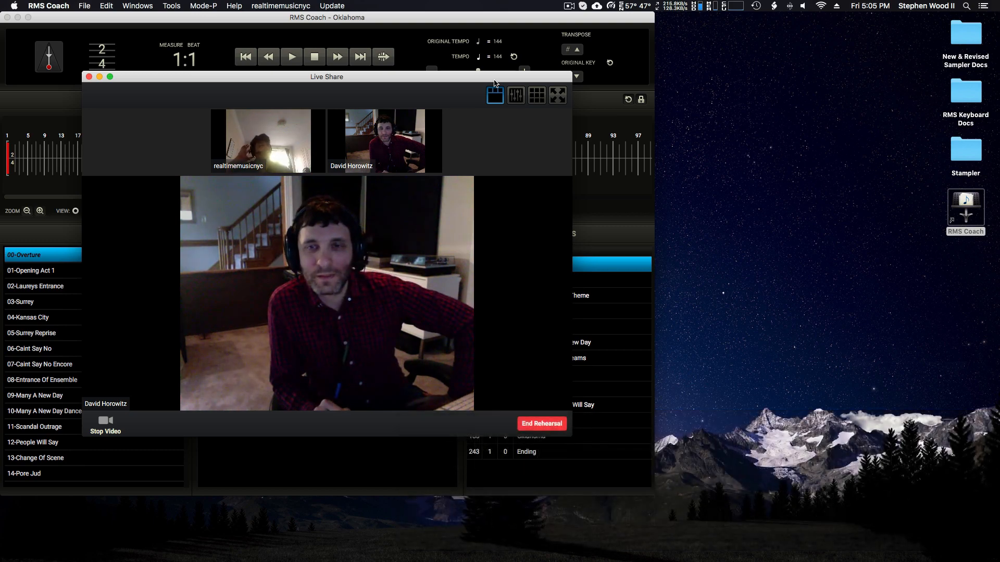
left_click_drag(326, 76, 364, 81)
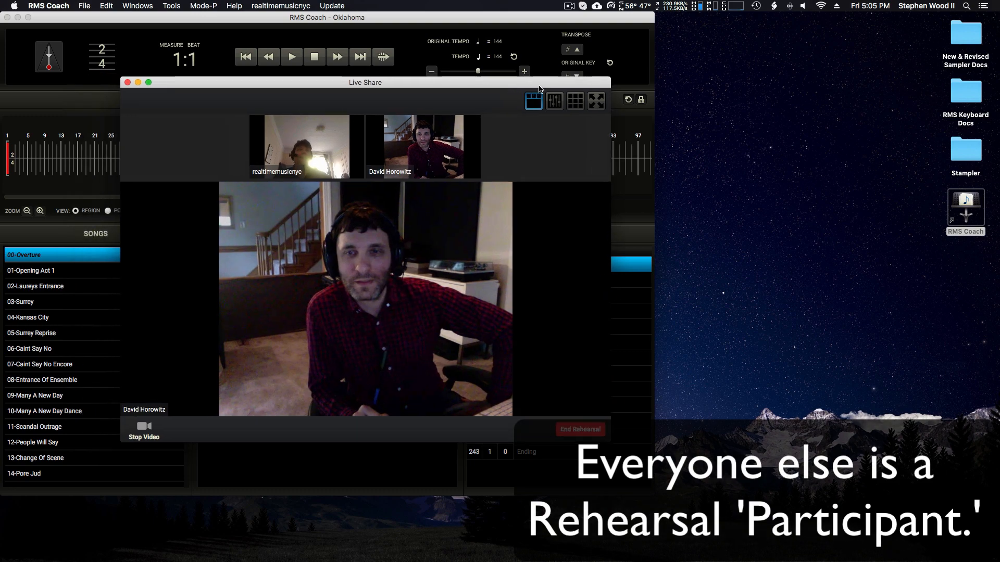
left_click_drag(364, 83, 426, 85)
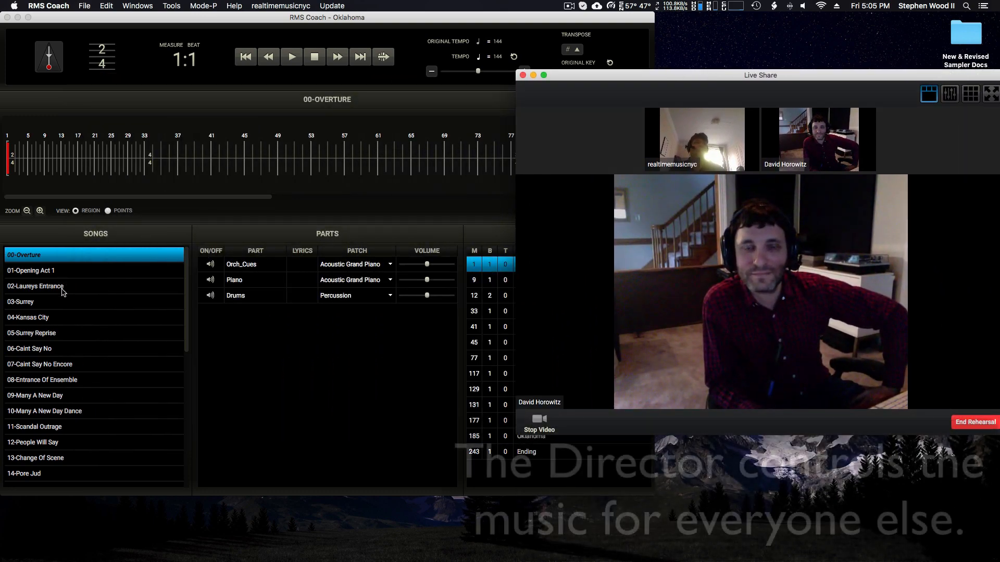
- Load 01-Opening Act 1, play it into measure 5, then stop
left_click(32, 270)
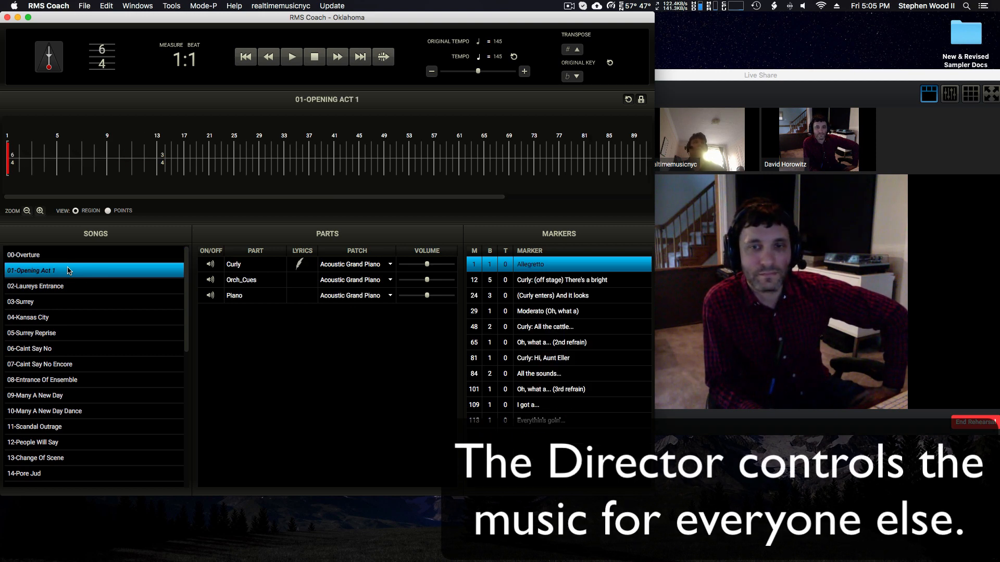
left_click(292, 56)
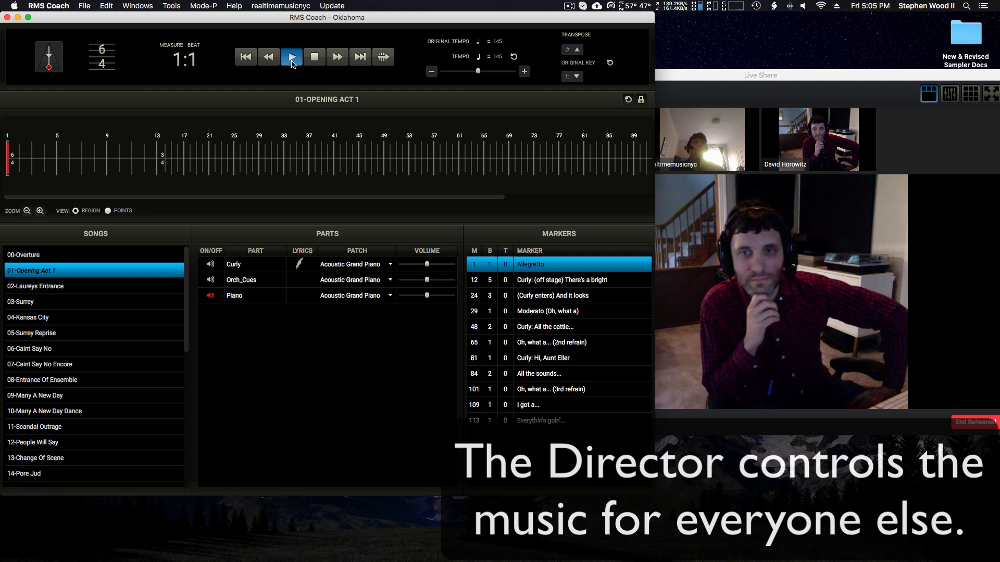
left_click(291, 56)
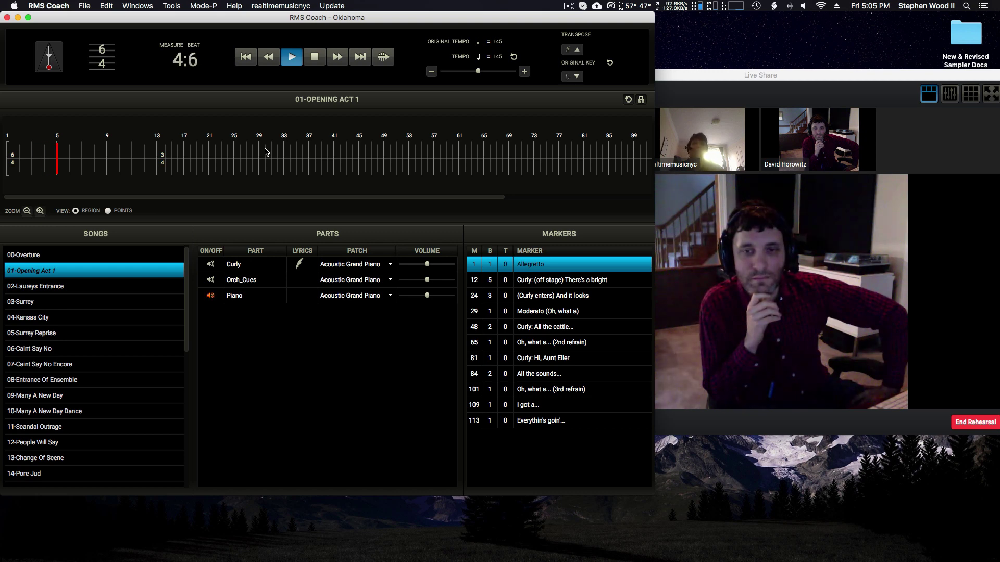
left_click(313, 56)
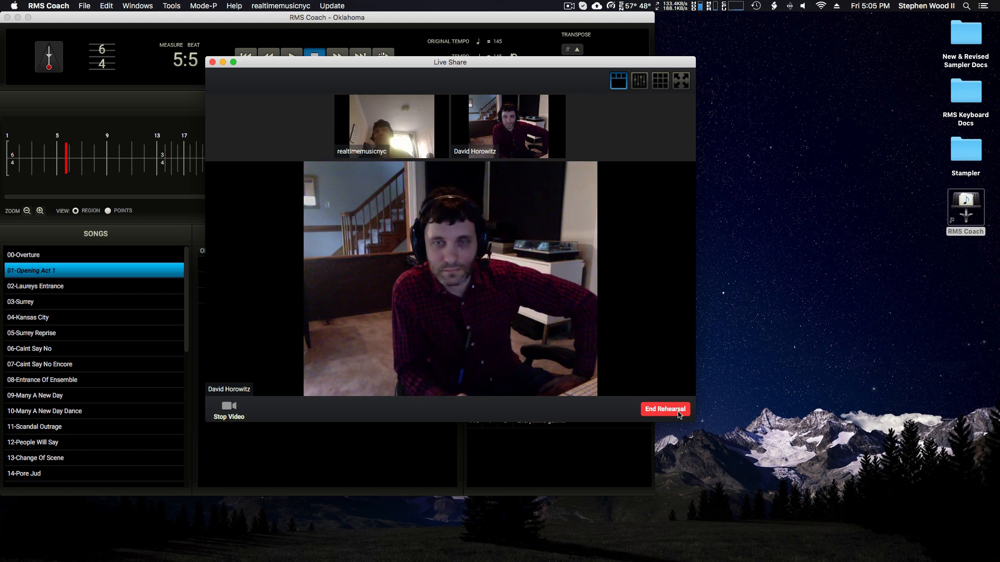
left_click(664, 409)
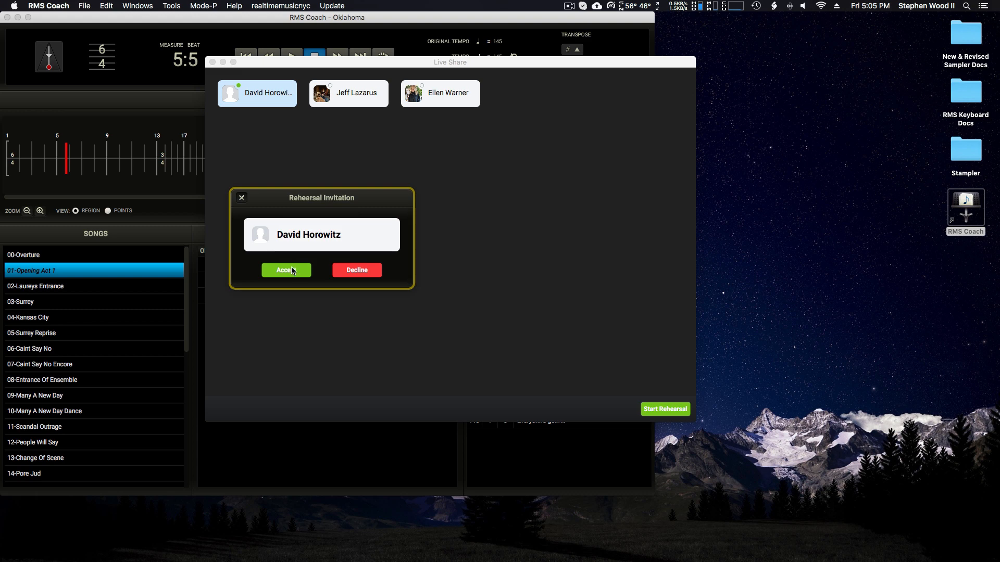
left_click(286, 270)
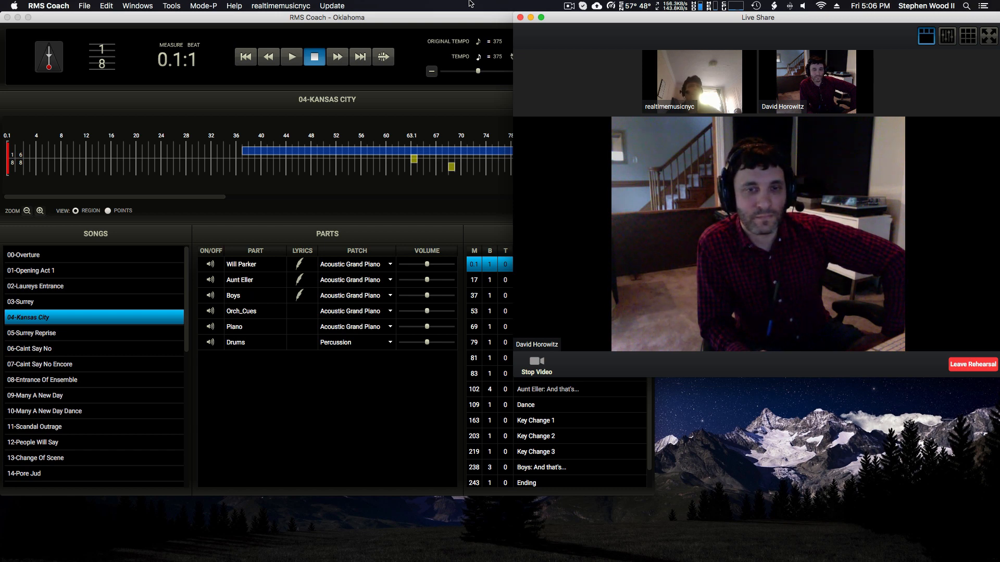
- Play 04-Kansas City through to measure 18, then stop it
left_click(290, 57)
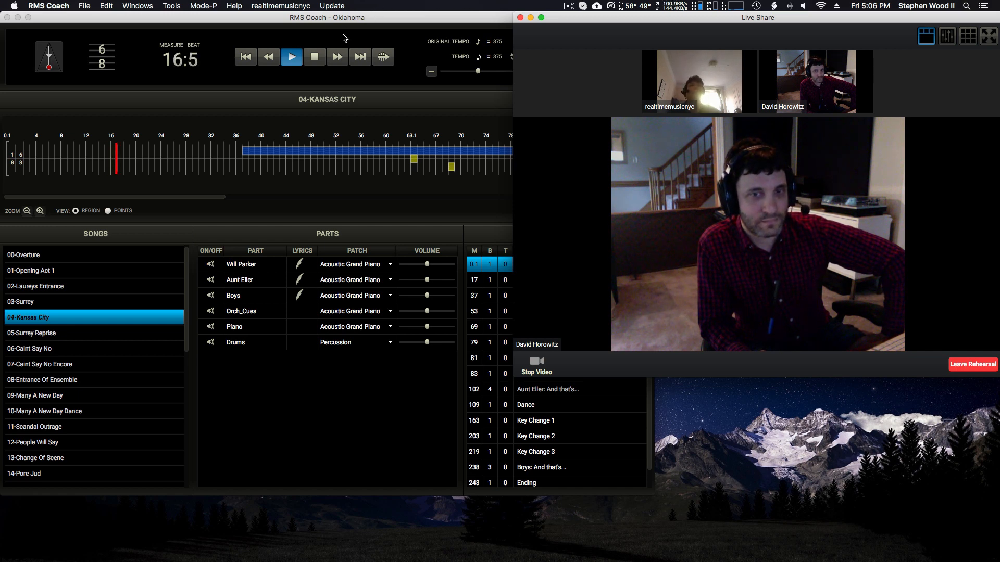
left_click(314, 56)
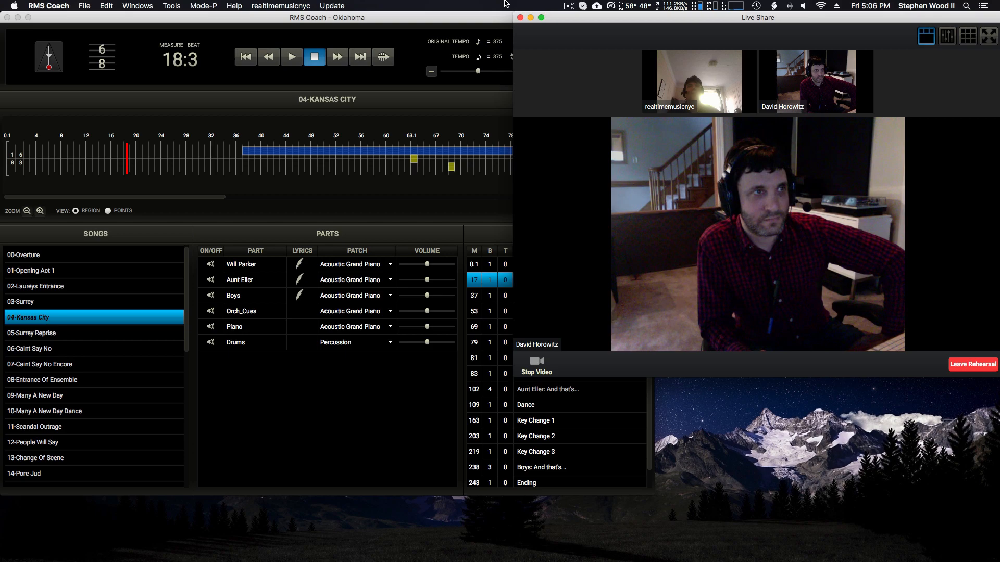